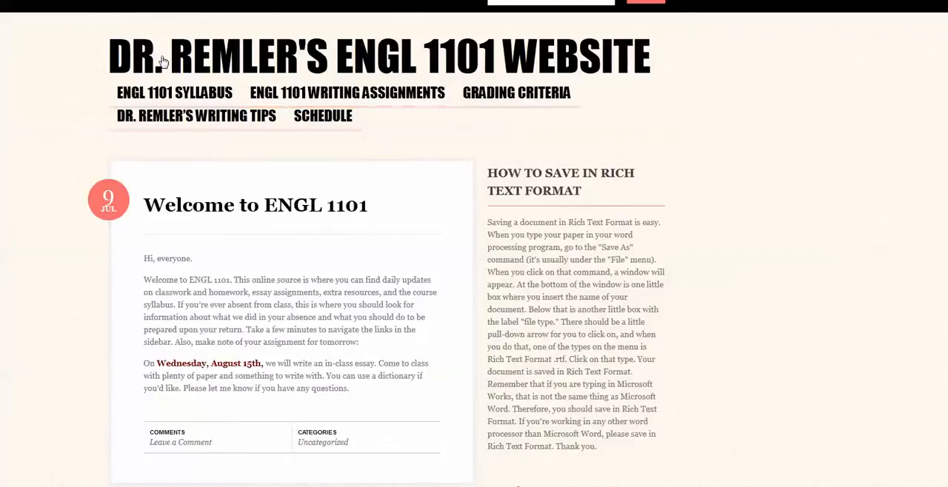
pyautogui.moveTo(62, 343)
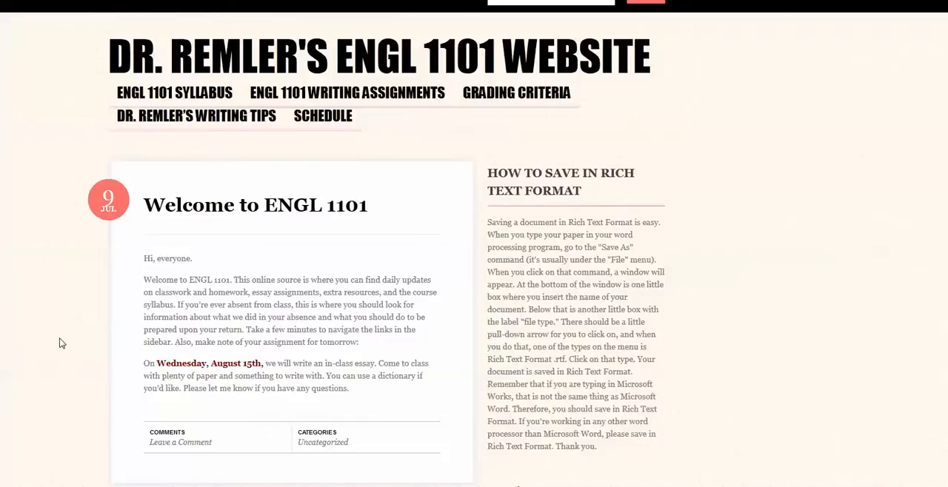
pyautogui.moveTo(73, 335)
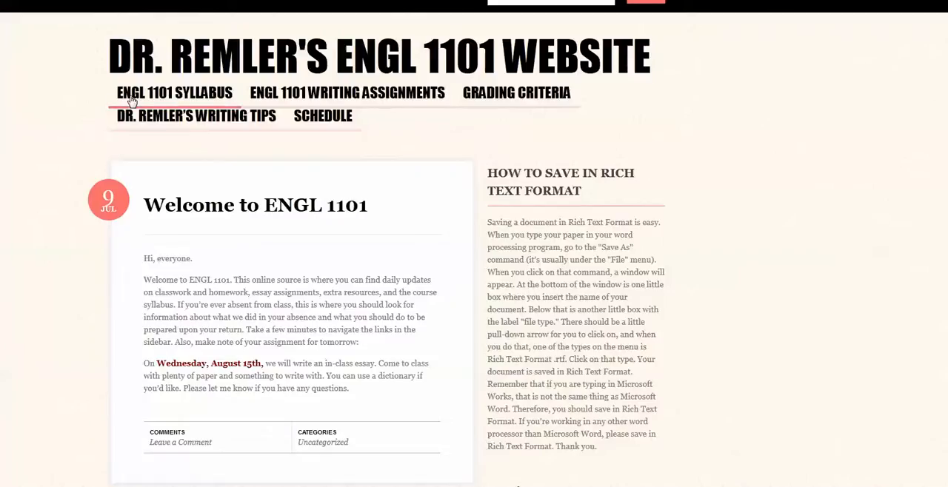
# View the ENGL 1101 Syllabus page from the course description and textbooks down to Course Policies and Attendance.
pyautogui.click(174, 93)
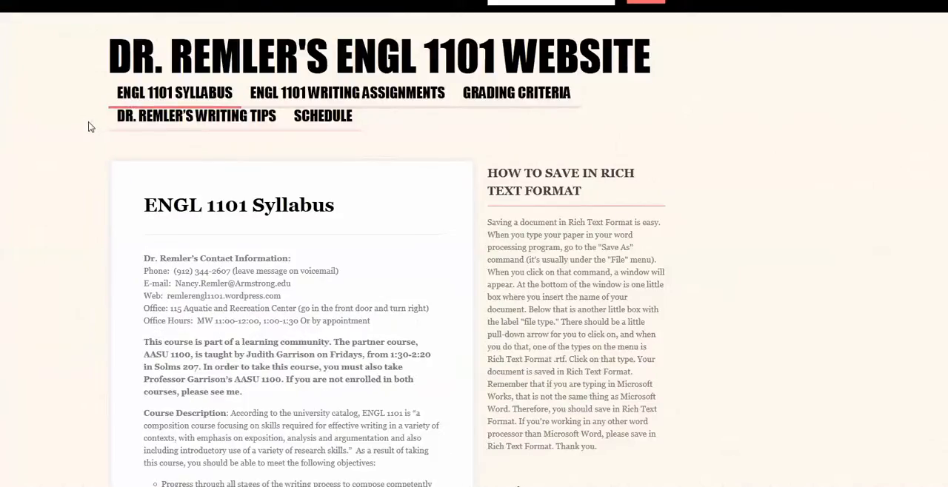
pyautogui.moveTo(69, 208)
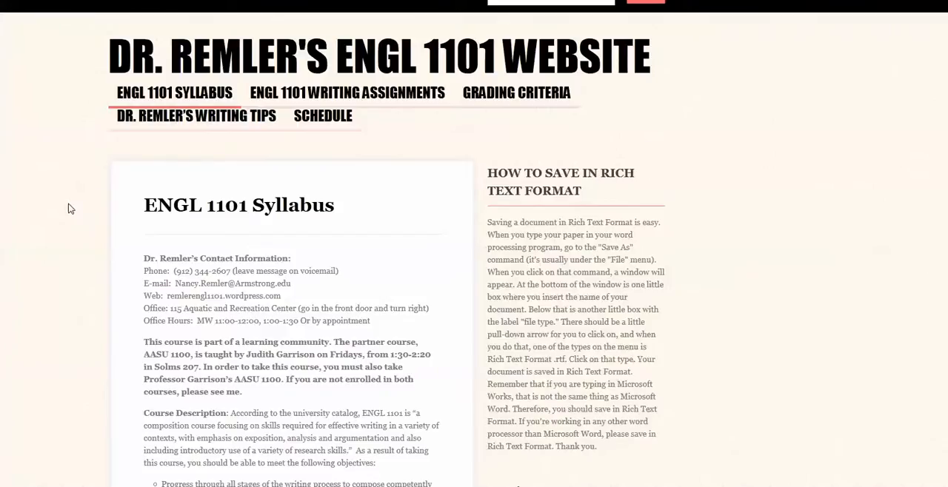
pyautogui.scroll(-3)
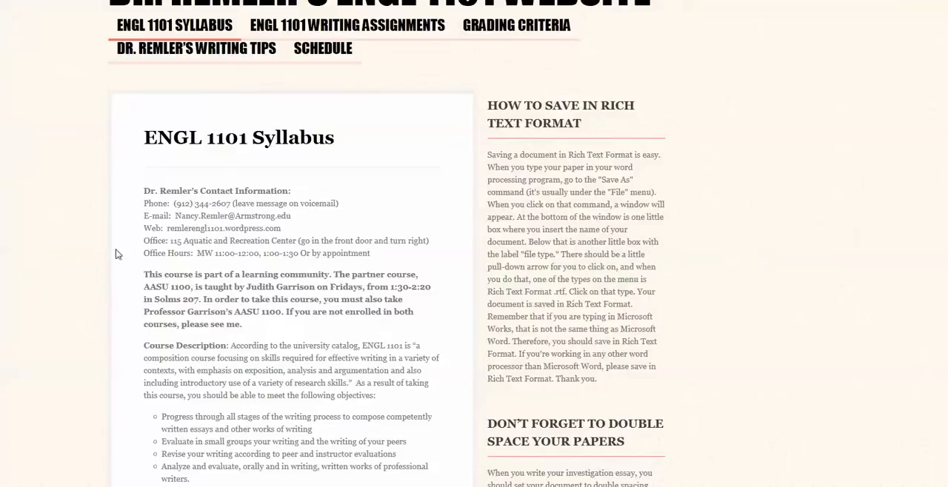
pyautogui.moveTo(95, 255)
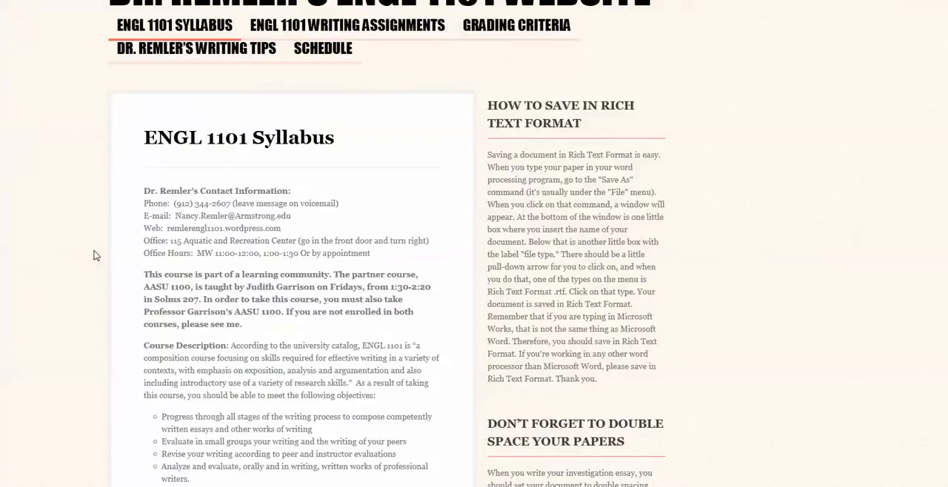
pyautogui.scroll(-3)
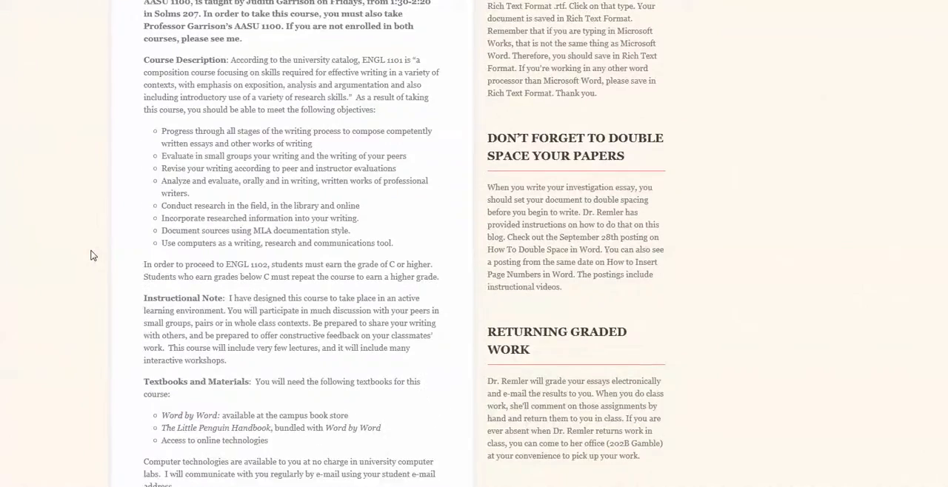
pyautogui.scroll(-3)
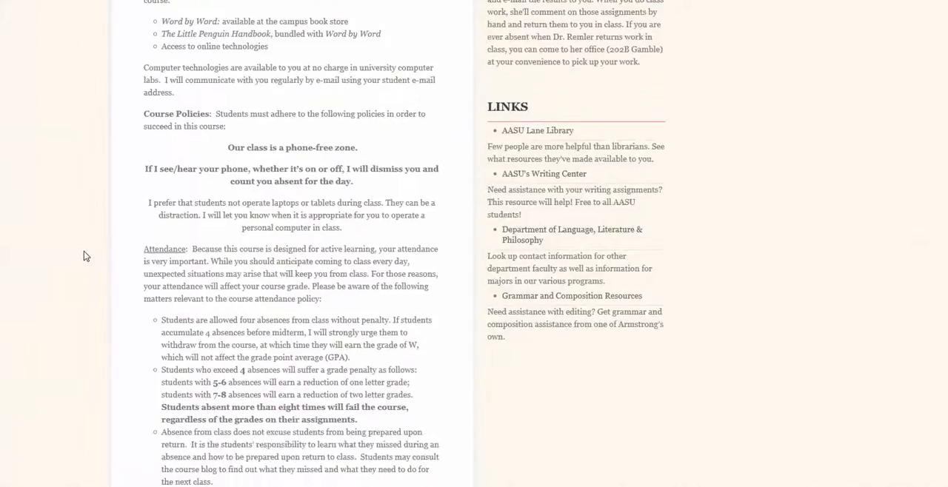
pyautogui.scroll(-3)
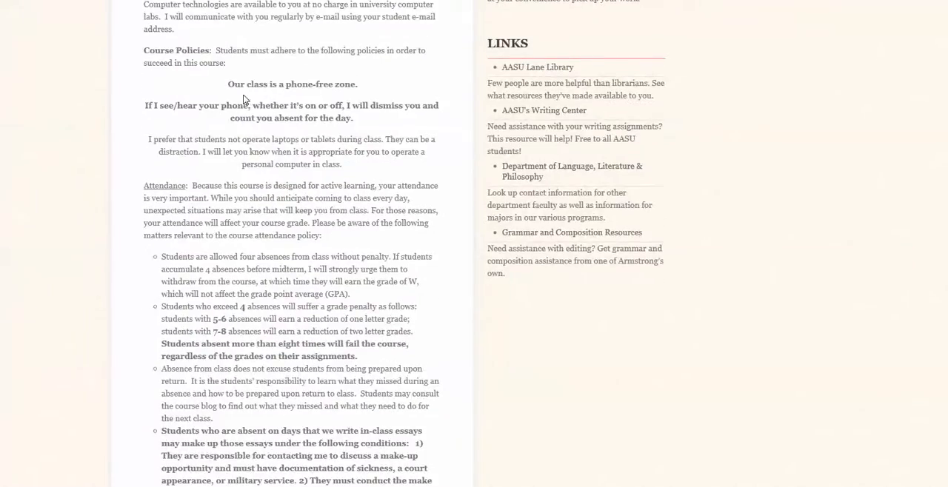
pyautogui.moveTo(355, 100)
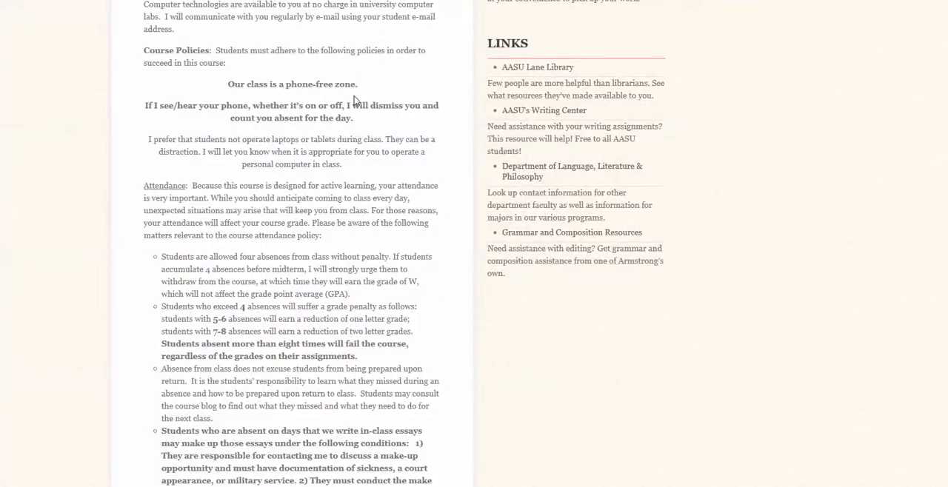
pyautogui.moveTo(58, 109)
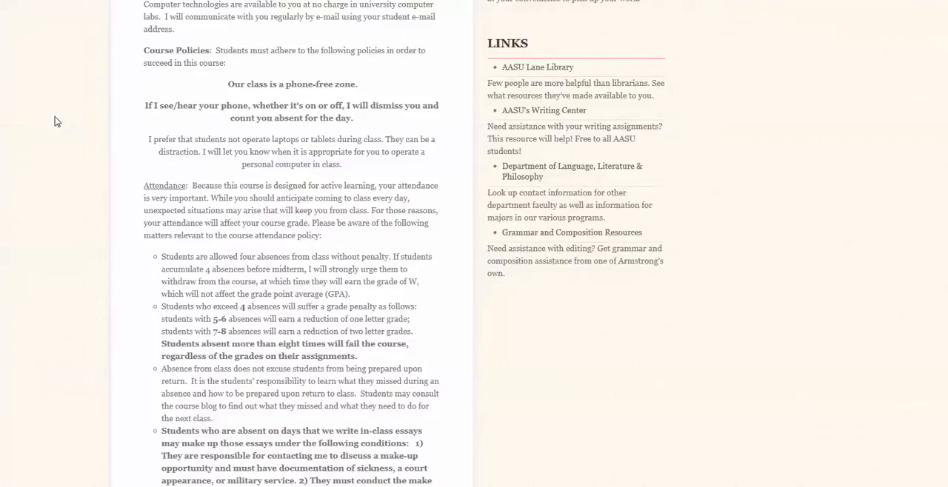
pyautogui.moveTo(89, 171)
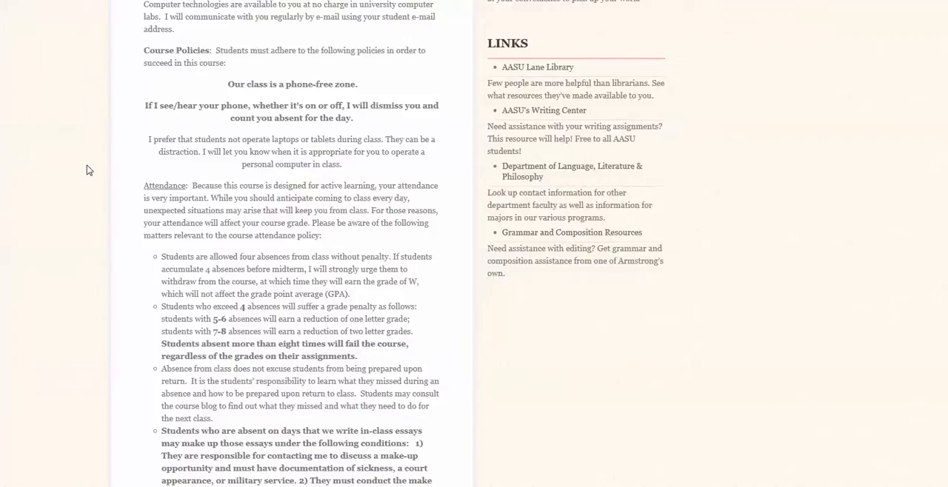
# Scroll past the remaining attendance list to the Assignments heading and plagiarism policy.
pyautogui.scroll(-3)
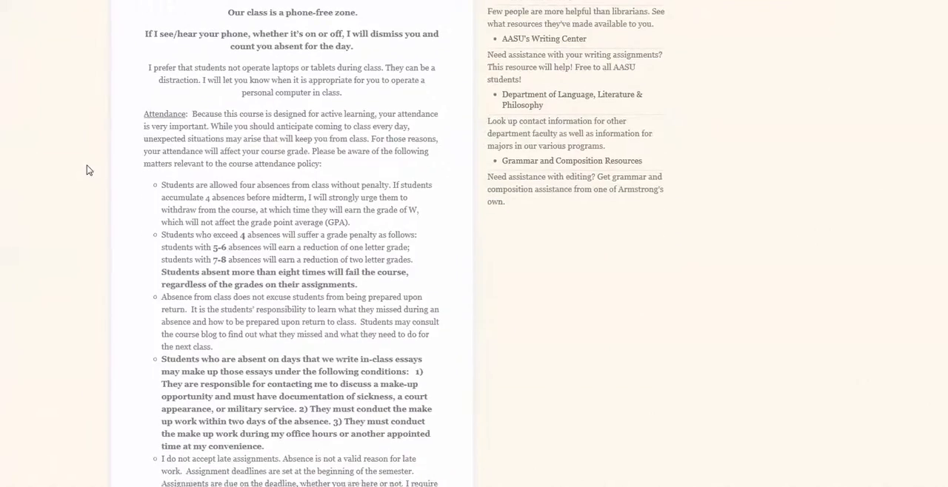
pyautogui.scroll(-3)
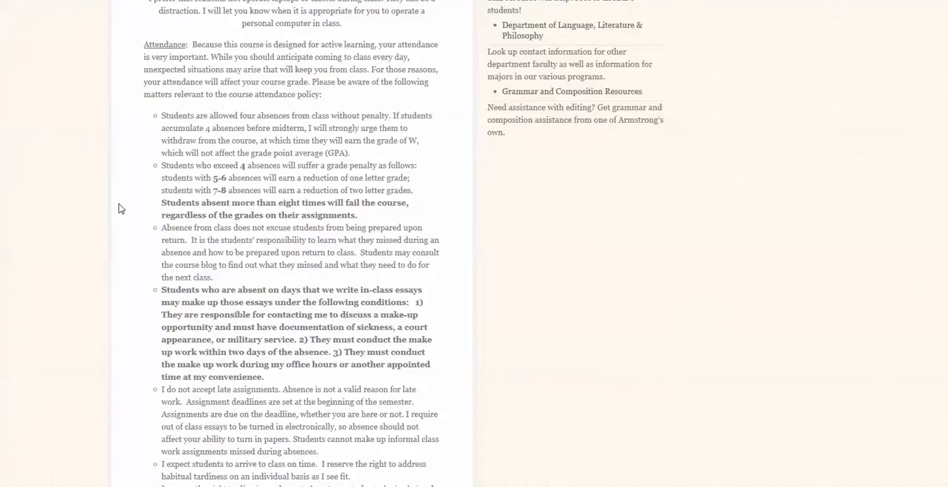
pyautogui.scroll(-3)
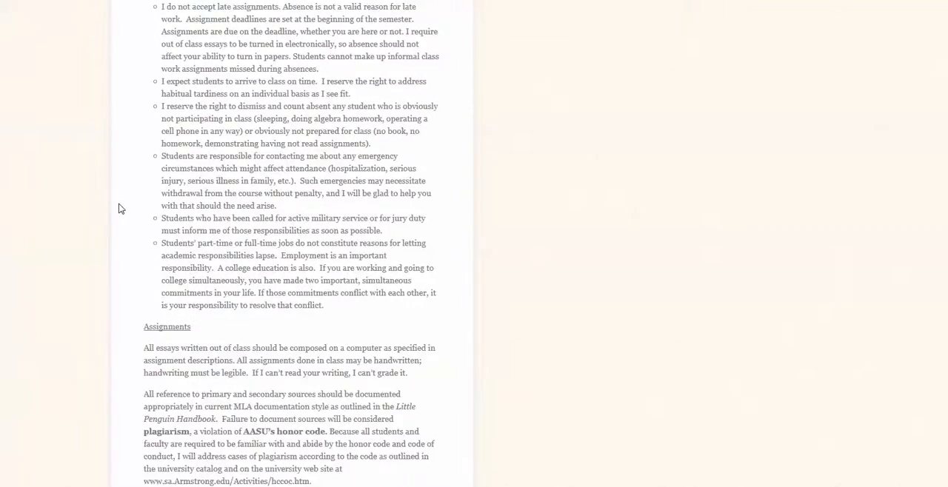
# Scroll past the late-work policy to the three assignment types, Grades contract, and Important Information for Students.
pyautogui.scroll(-3)
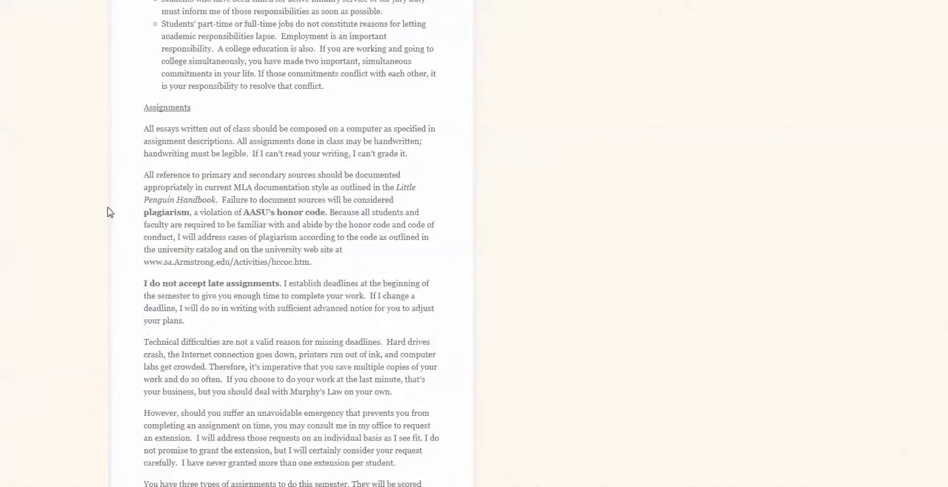
pyautogui.scroll(-3)
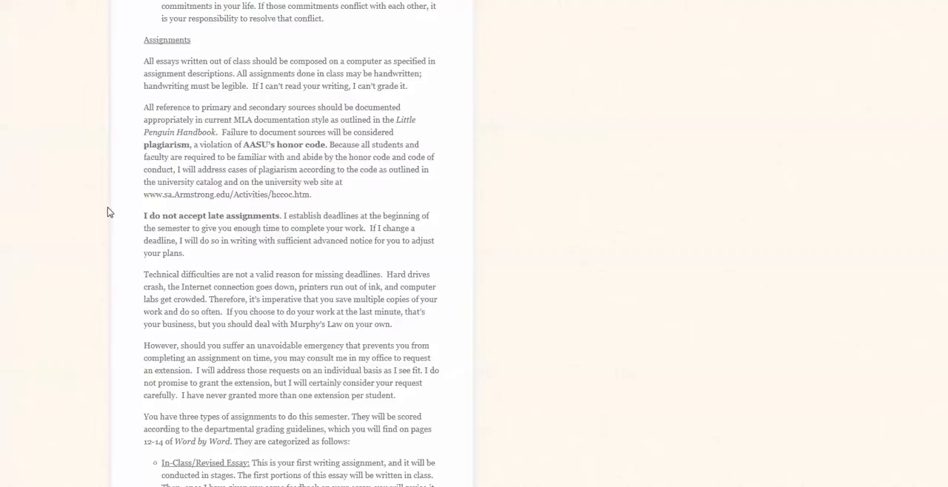
pyautogui.moveTo(129, 241)
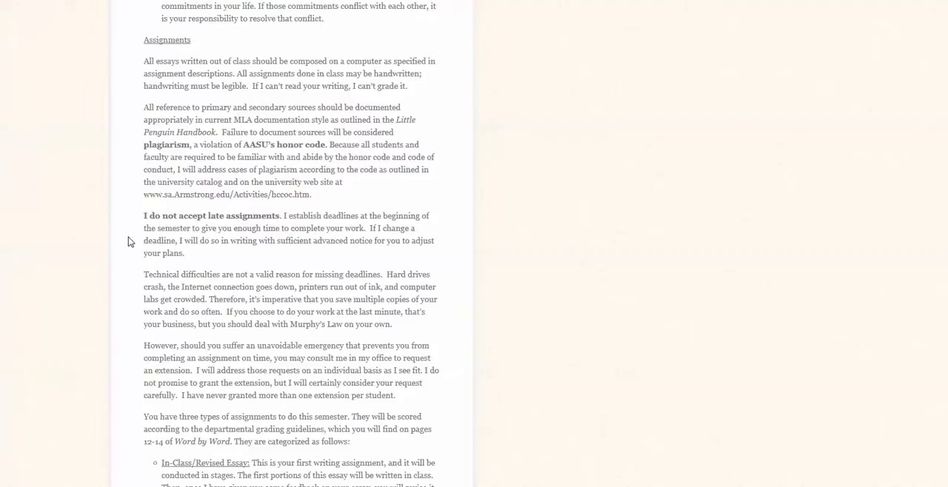
pyautogui.moveTo(176, 209)
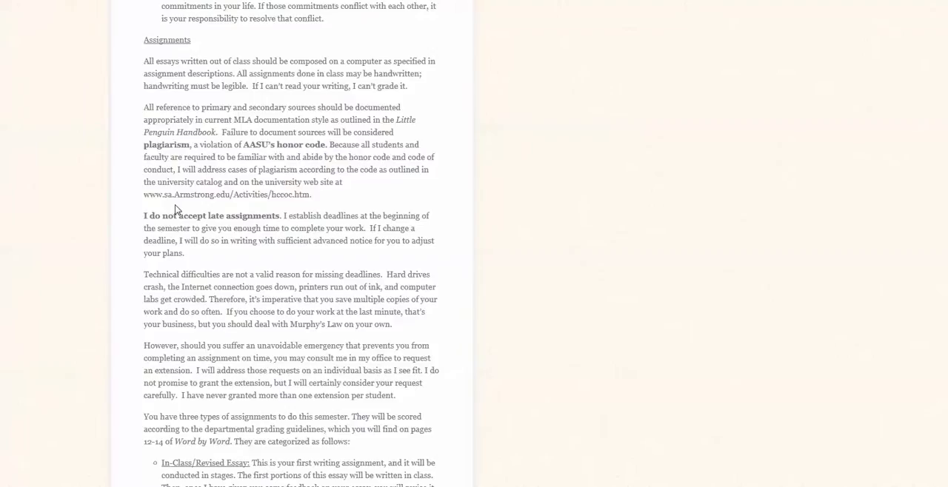
pyautogui.moveTo(251, 206)
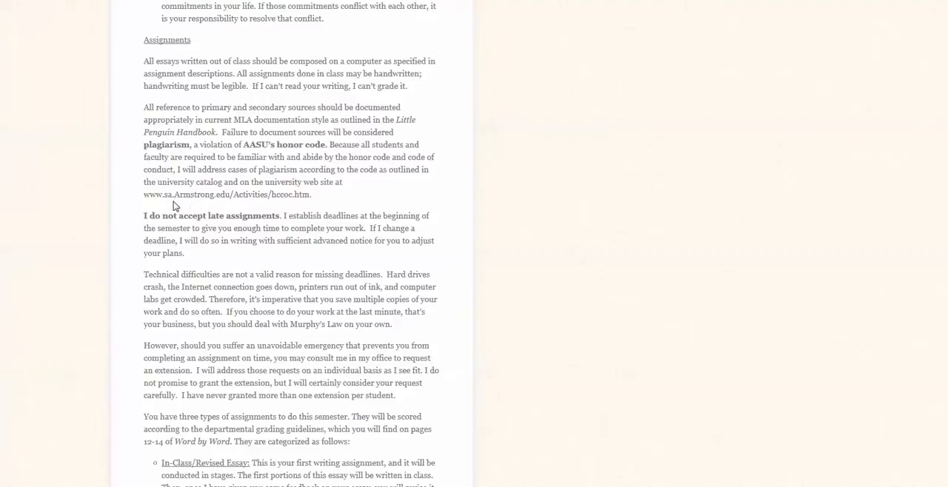
pyautogui.moveTo(113, 219)
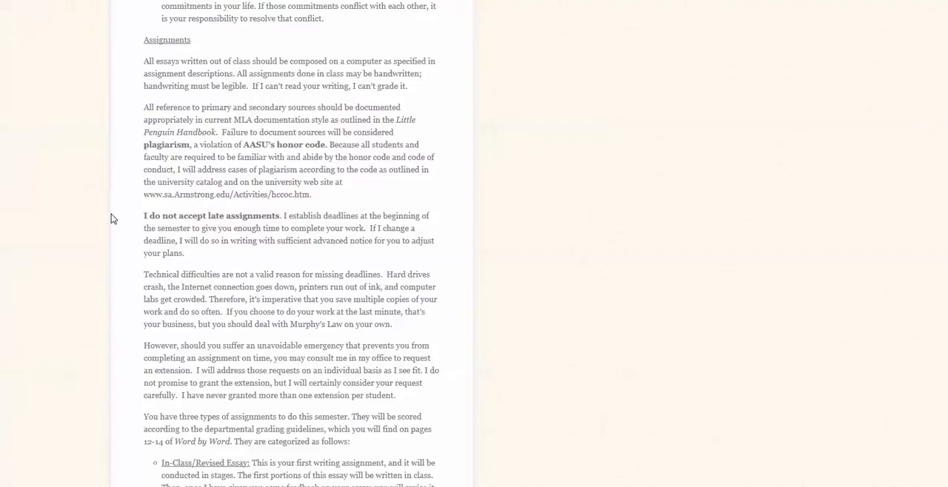
pyautogui.moveTo(102, 234)
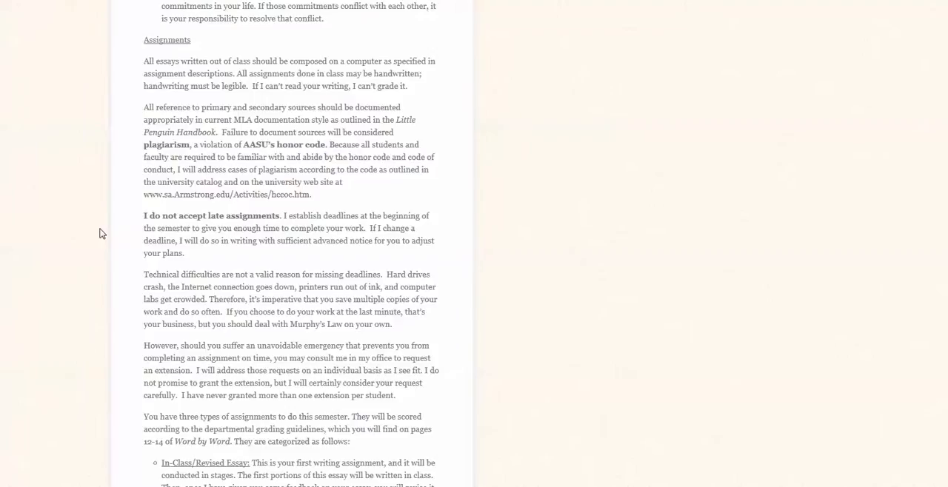
pyautogui.scroll(-3)
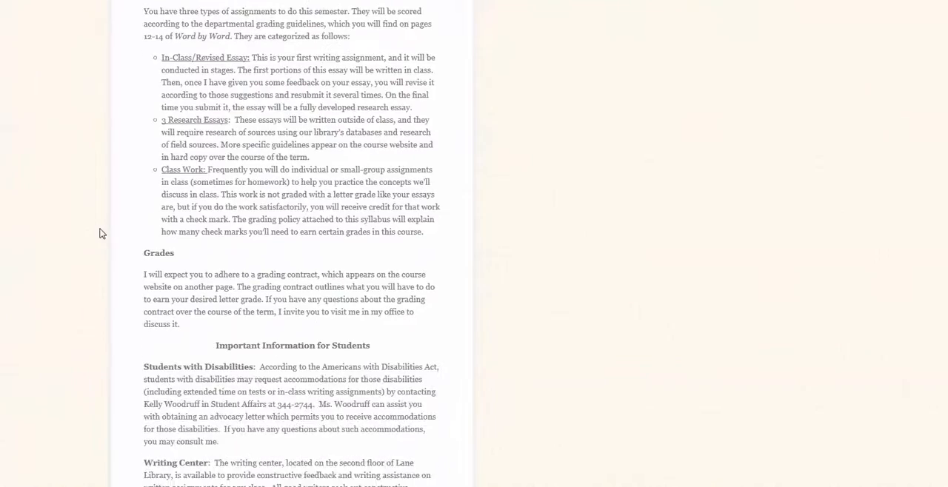
pyautogui.moveTo(123, 106)
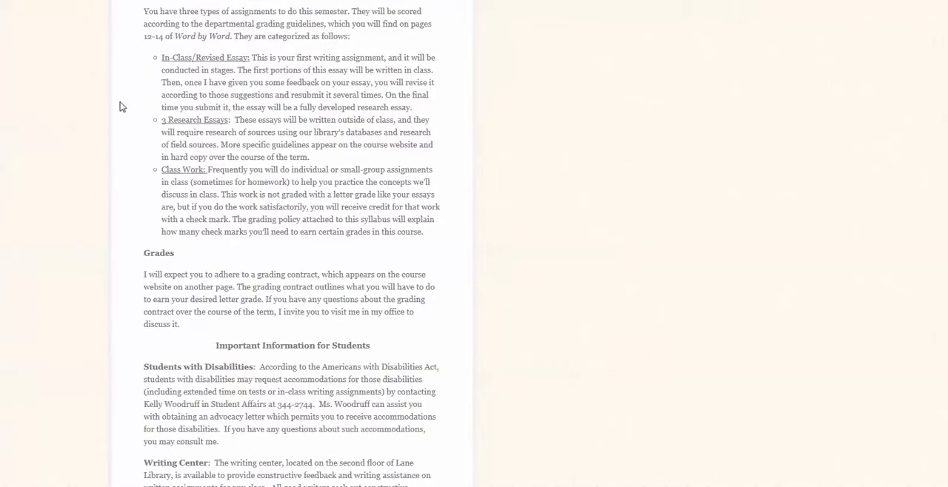
pyautogui.moveTo(144, 82)
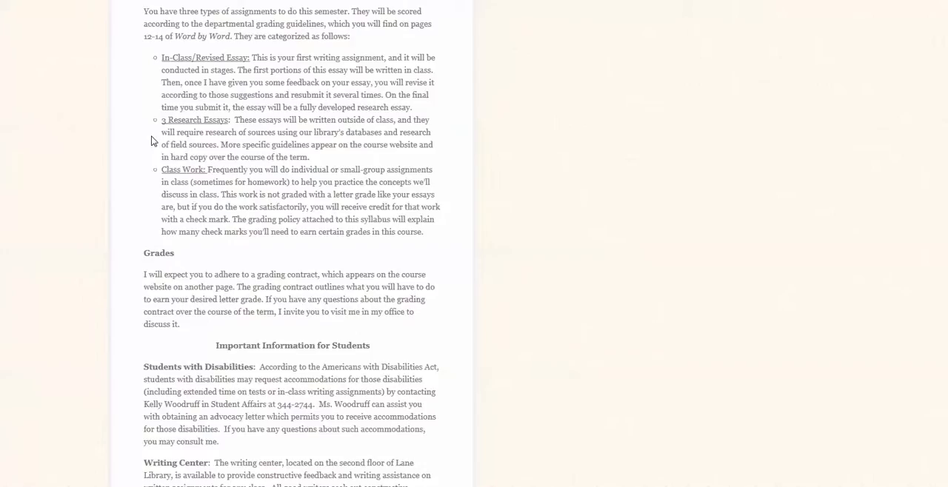
pyautogui.moveTo(150, 190)
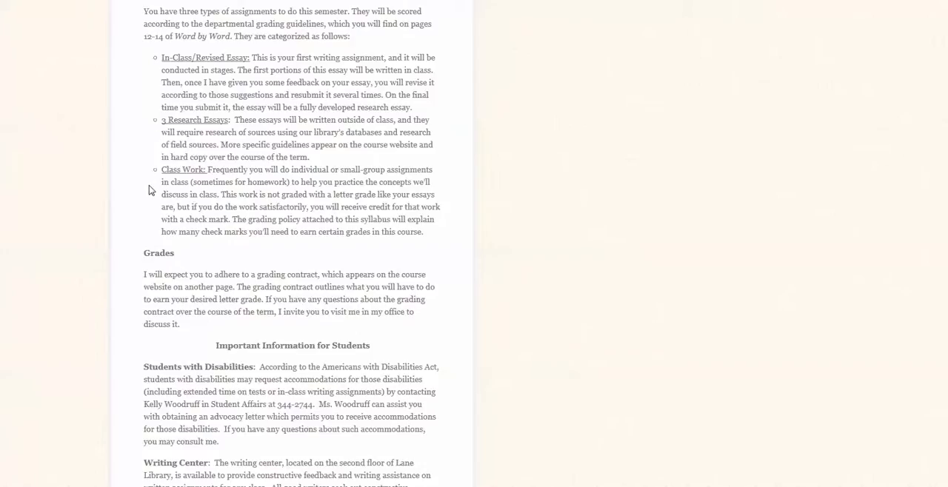
pyautogui.moveTo(96, 182)
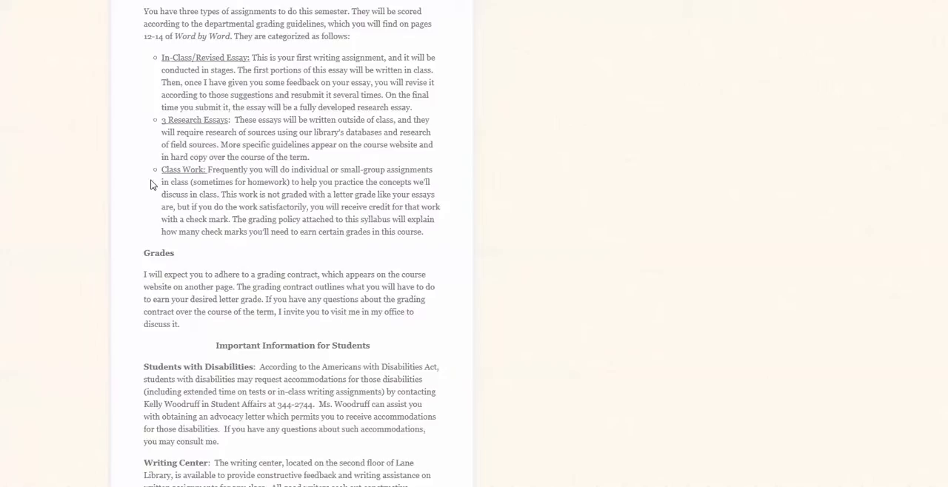
pyautogui.moveTo(128, 236)
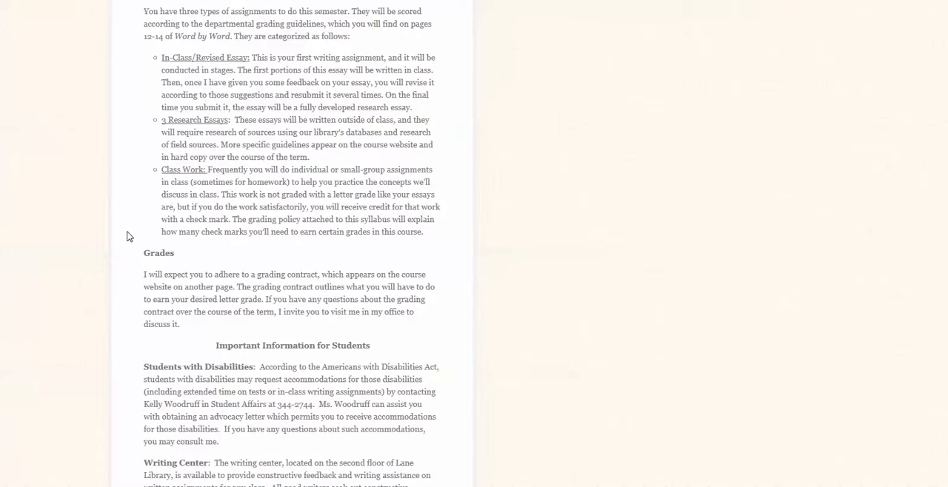
pyautogui.scroll(3)
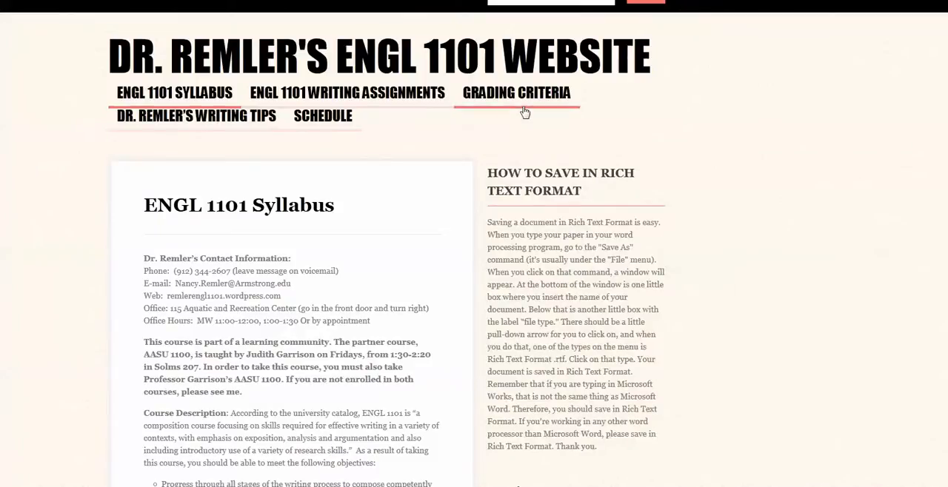
# View the Grading Criteria page from the A criteria down through C, D and F to the reply box.
pyautogui.click(516, 93)
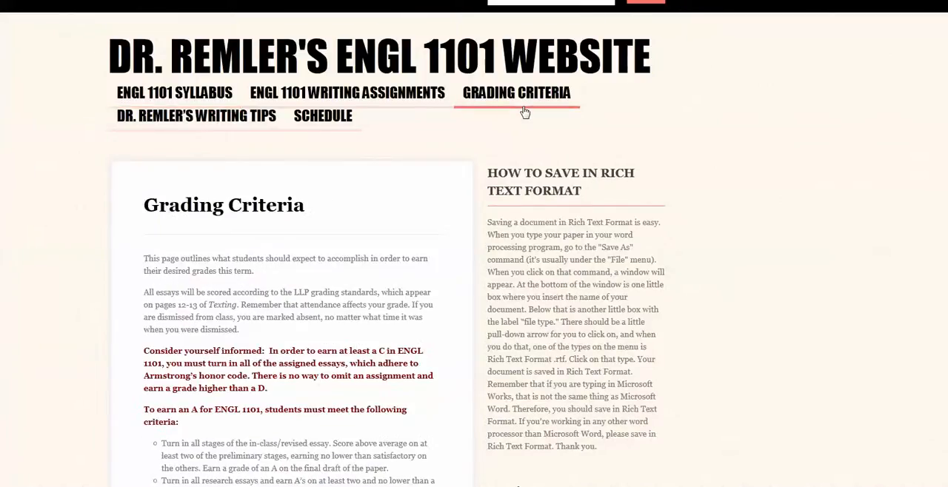
pyautogui.scroll(-3)
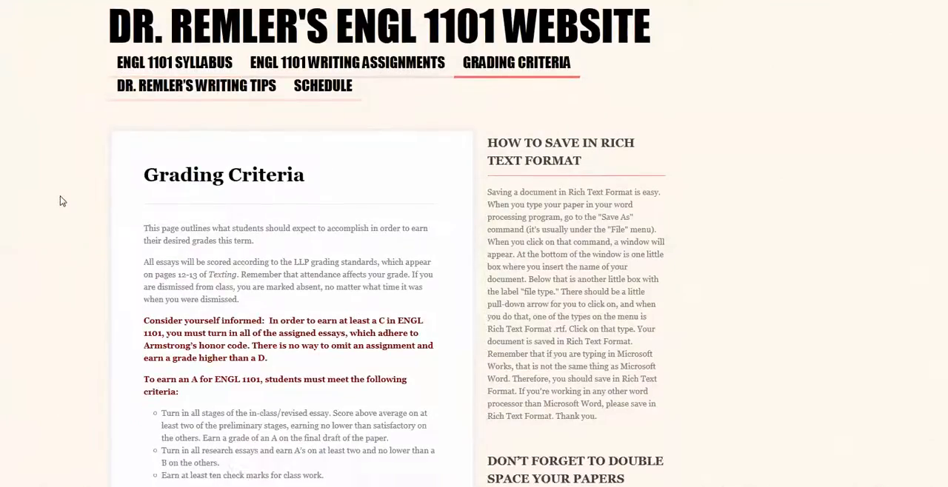
pyautogui.scroll(-3)
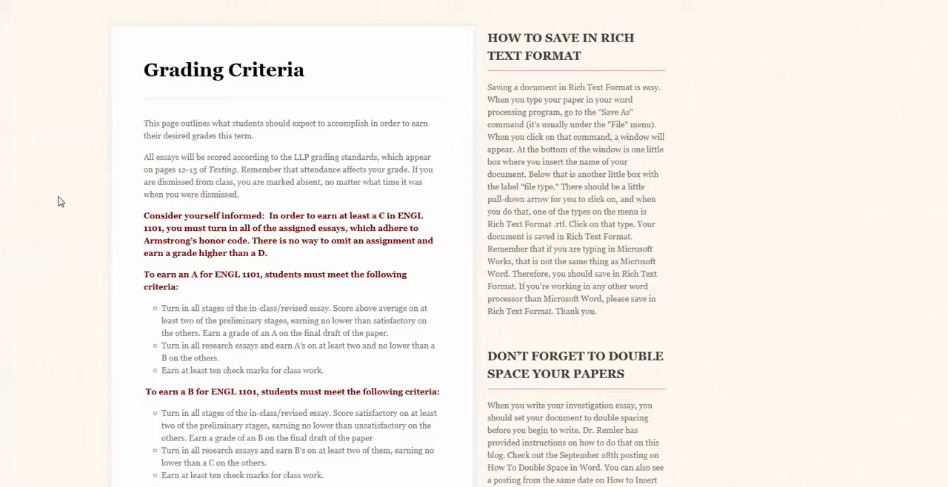
pyautogui.scroll(-3)
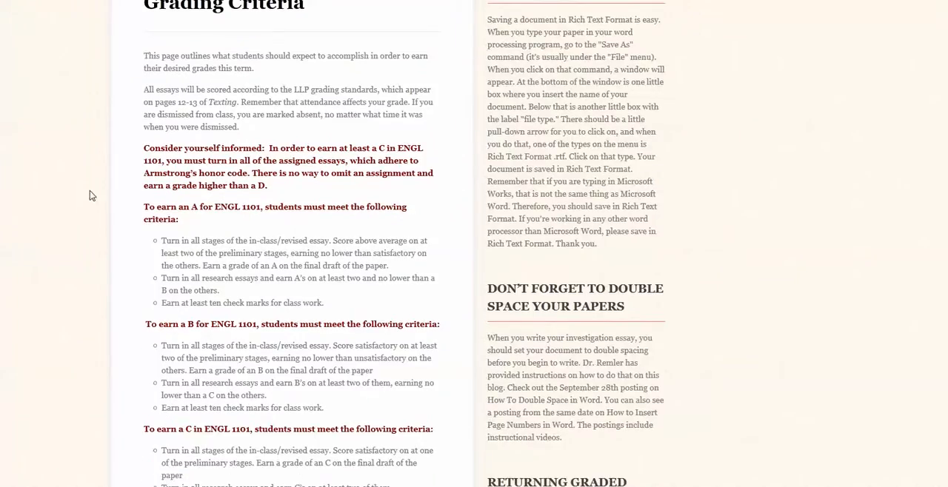
pyautogui.moveTo(137, 244)
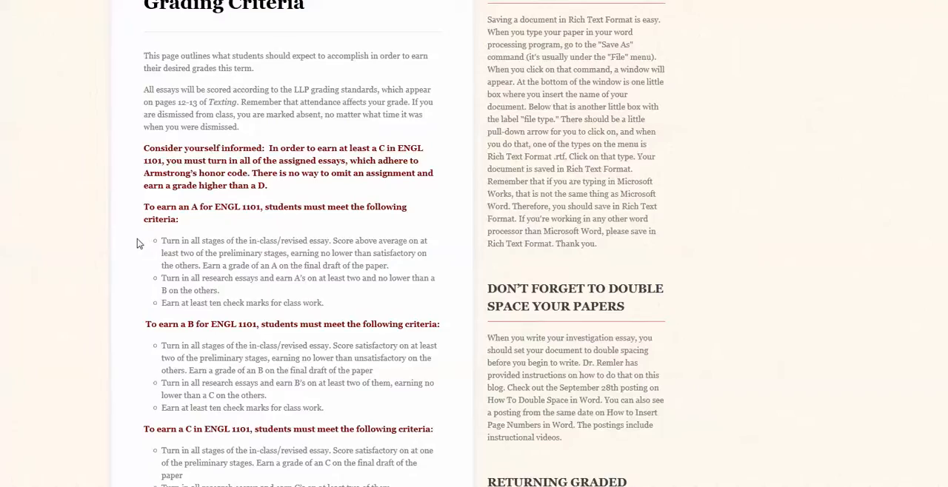
pyautogui.scroll(-3)
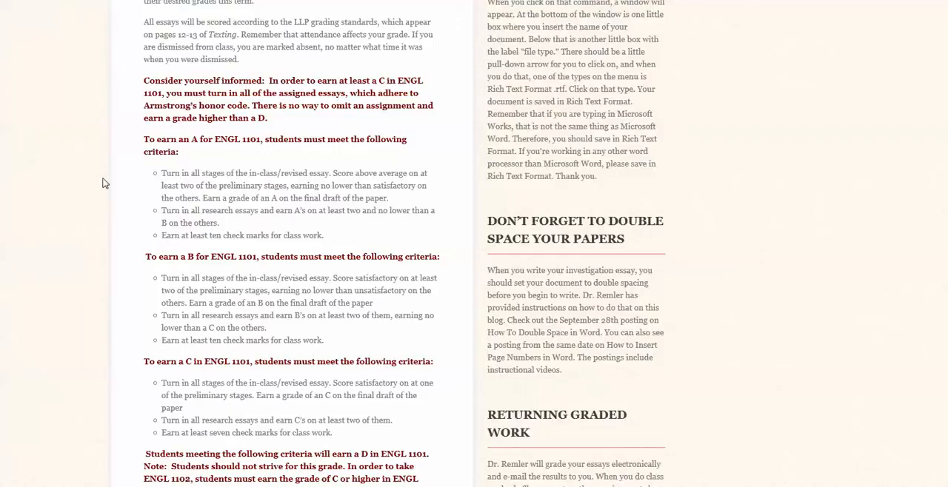
pyautogui.moveTo(239, 164)
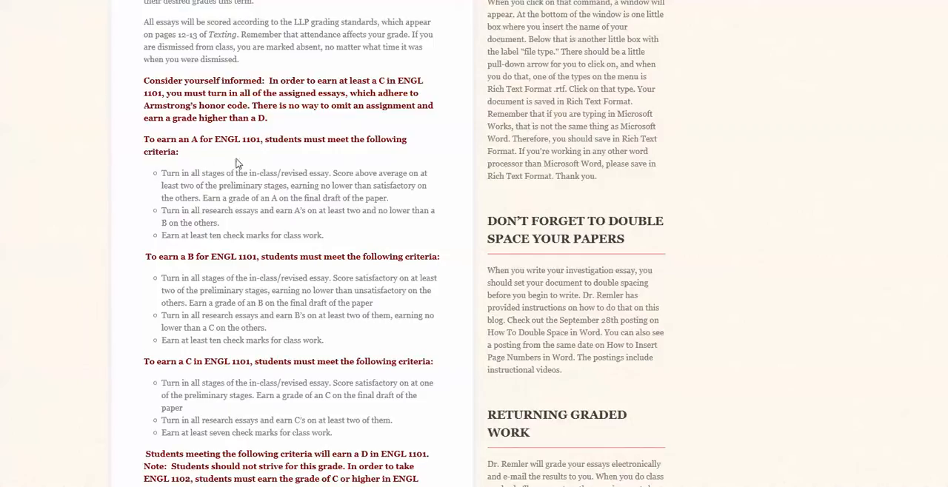
pyautogui.moveTo(142, 176)
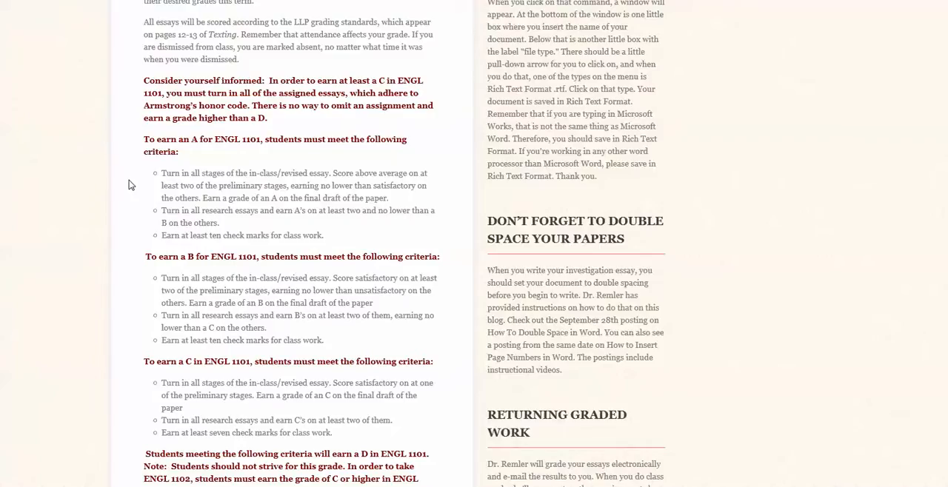
pyautogui.moveTo(156, 225)
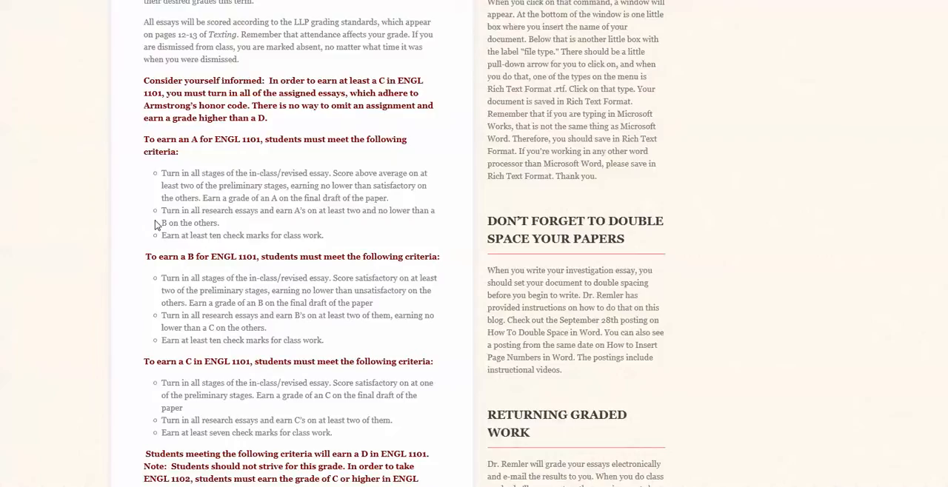
pyautogui.moveTo(142, 245)
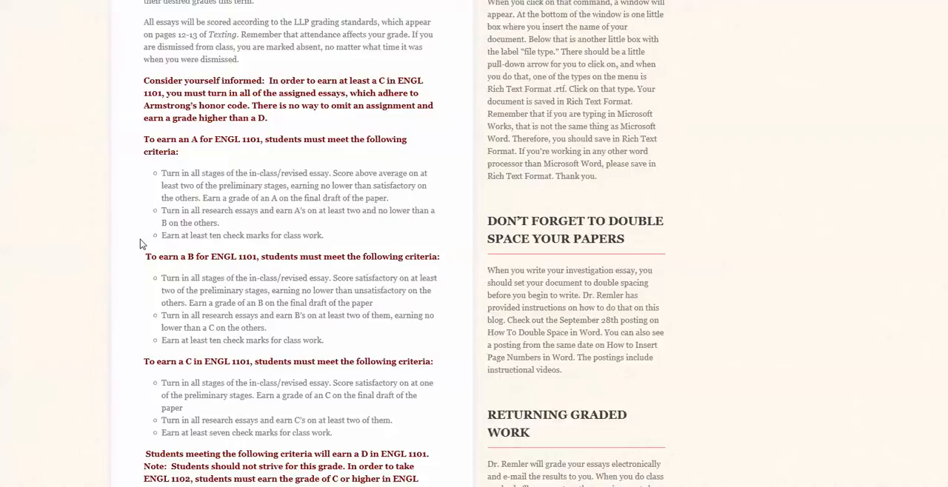
pyautogui.moveTo(150, 153)
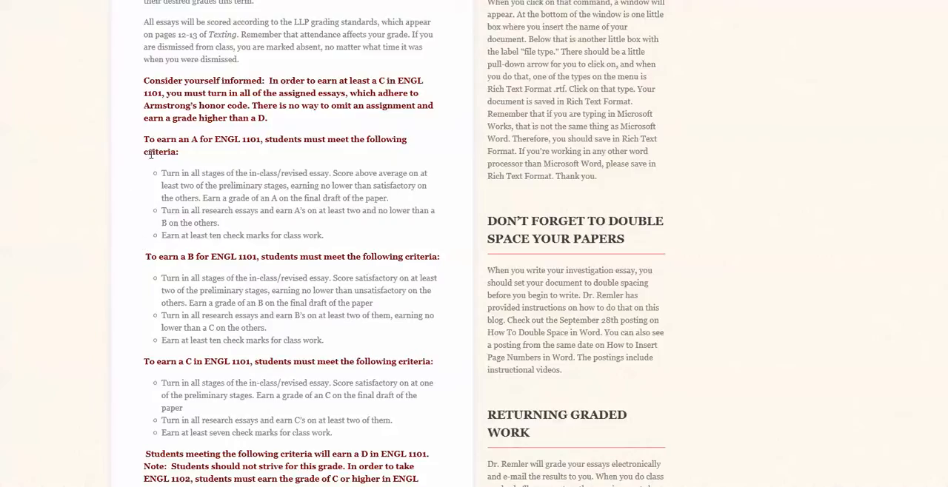
pyautogui.moveTo(120, 297)
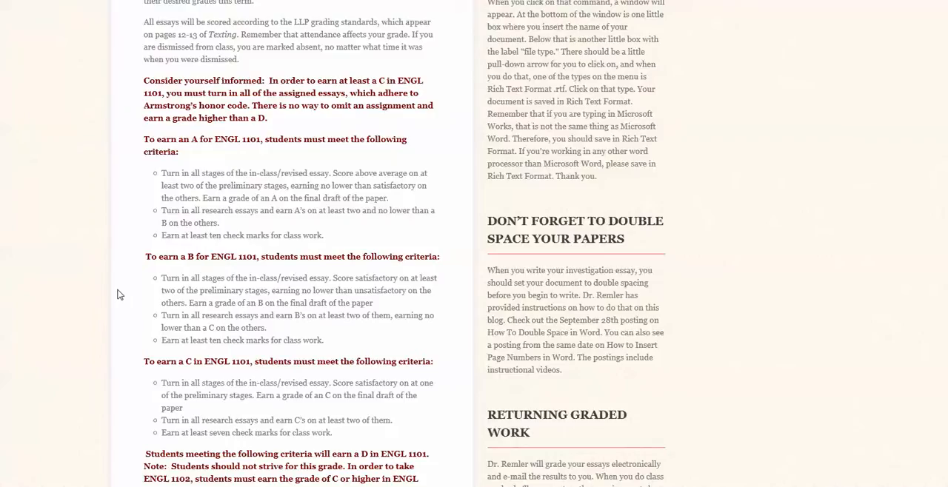
pyautogui.moveTo(136, 118)
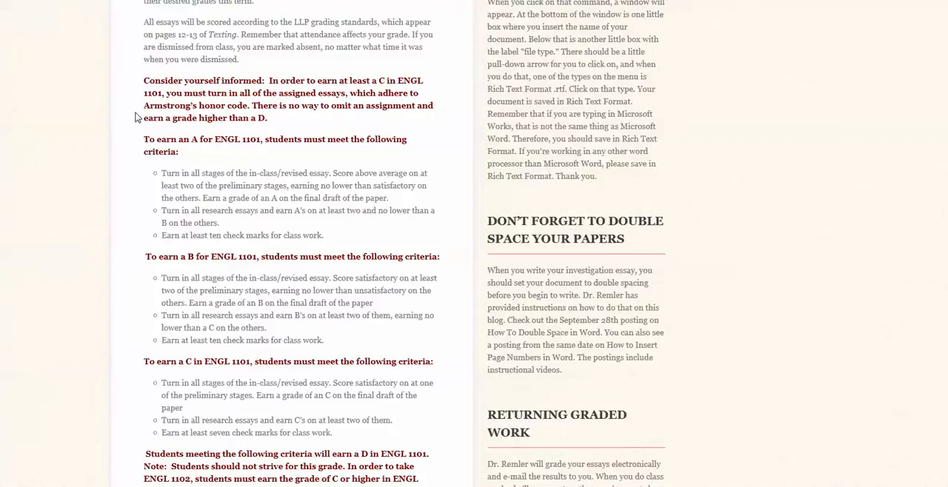
pyautogui.moveTo(117, 113)
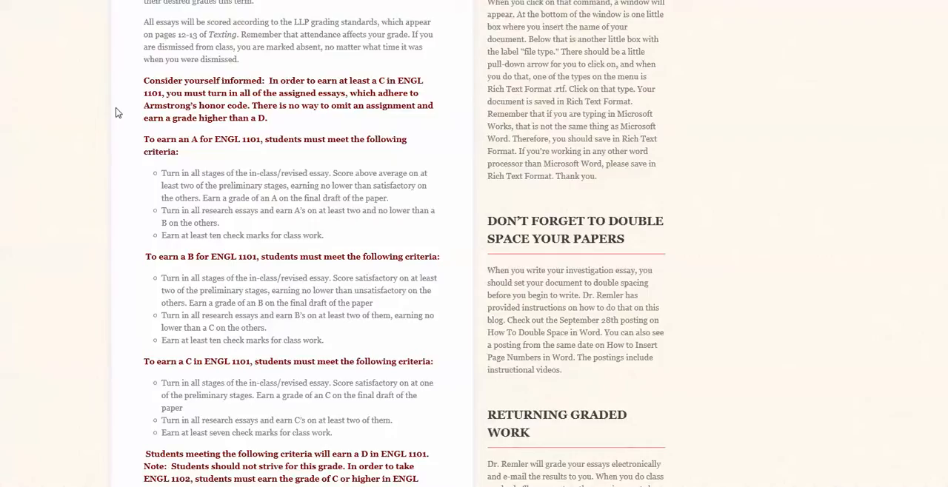
pyautogui.scroll(-3)
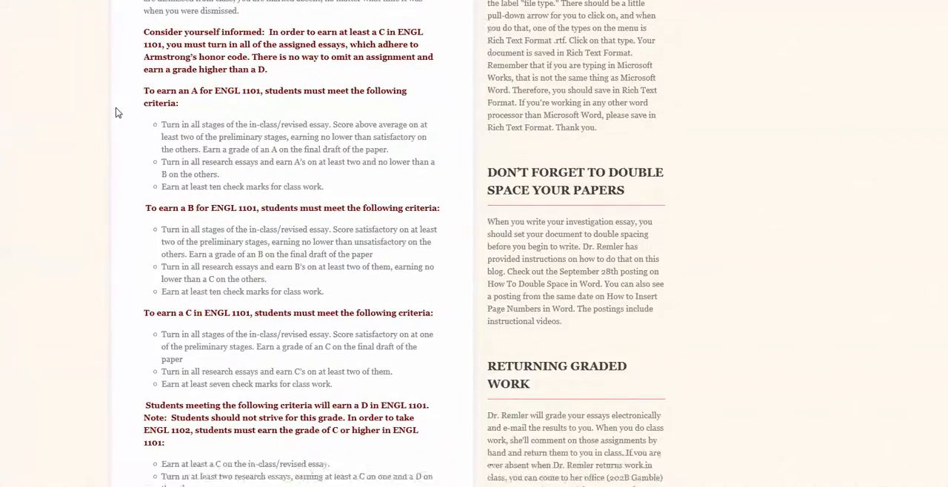
pyautogui.scroll(-3)
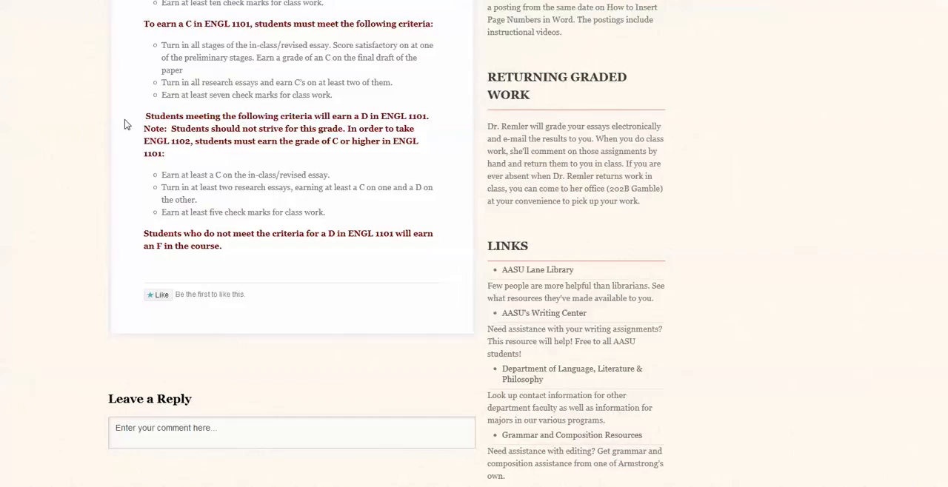
pyautogui.moveTo(96, 130)
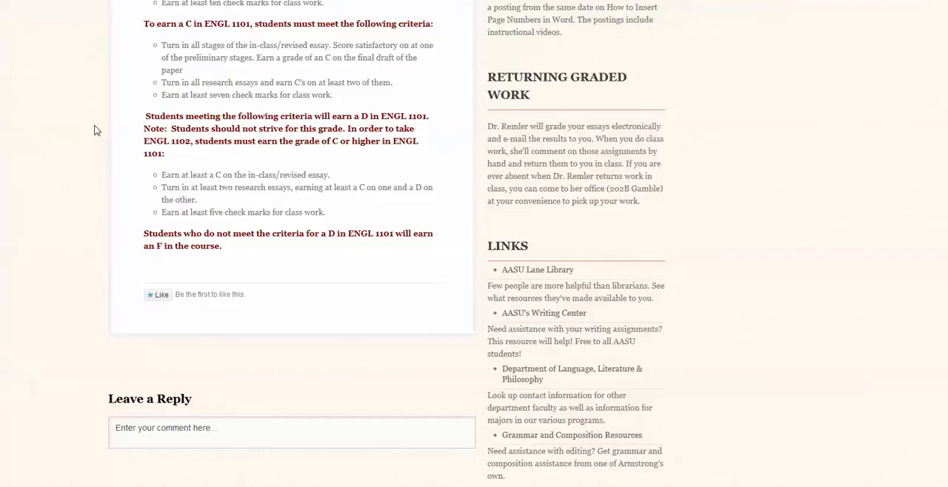
pyautogui.moveTo(109, 149)
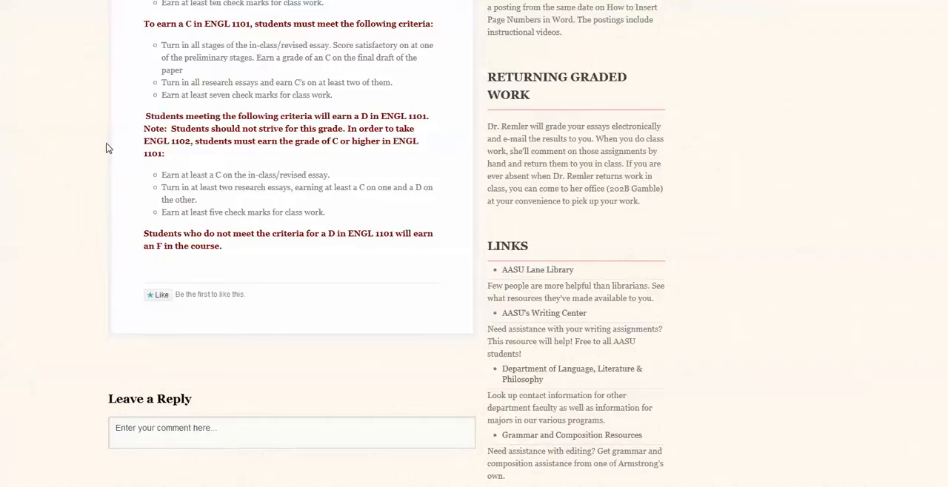
pyautogui.moveTo(124, 176)
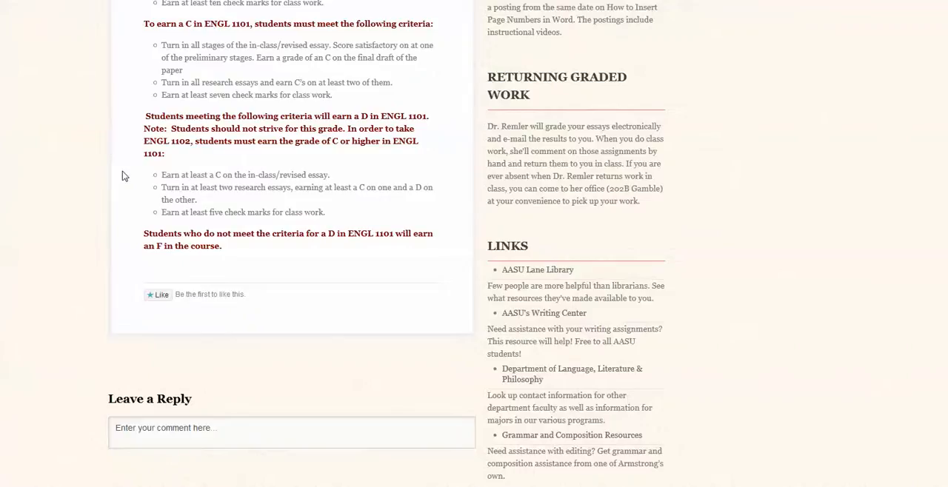
# View the ENGL 1101 Writing Assignments page down through the essay rubric and Stage II revision requirements.
pyautogui.scroll(3)
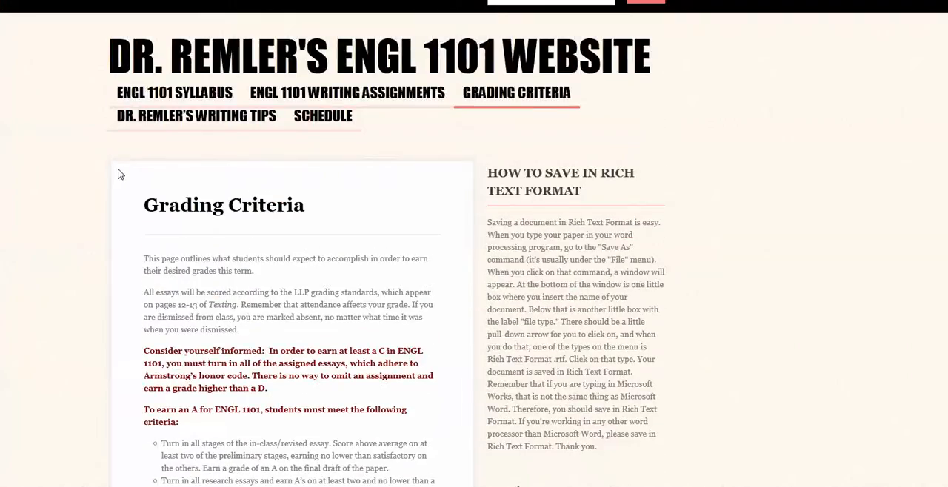
pyautogui.moveTo(406, 140)
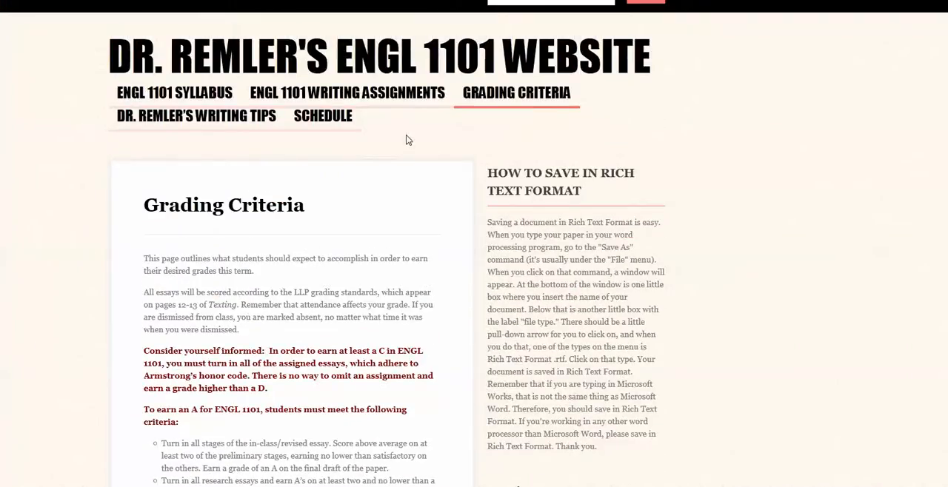
pyautogui.moveTo(392, 106)
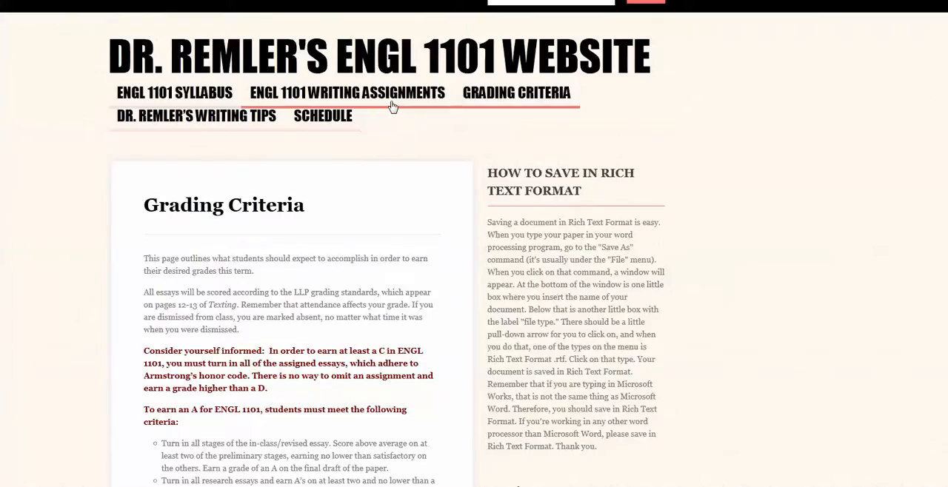
pyautogui.click(346, 92)
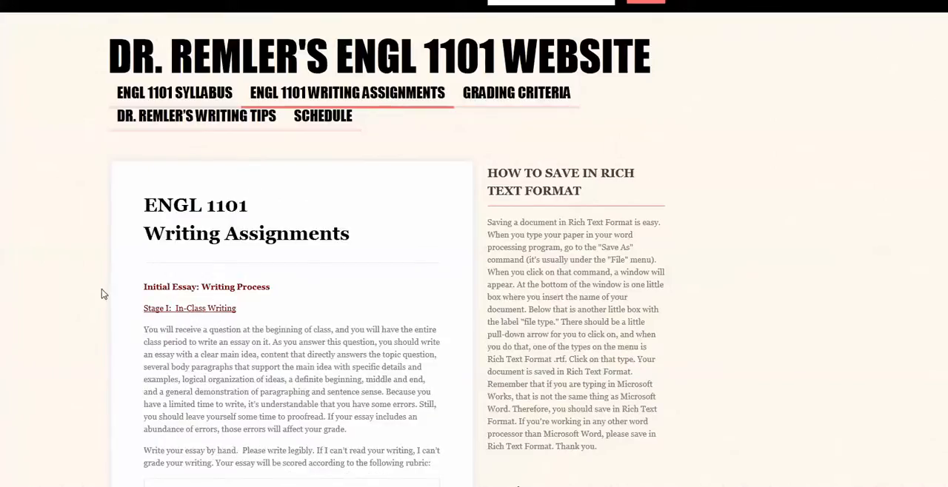
pyautogui.scroll(-3)
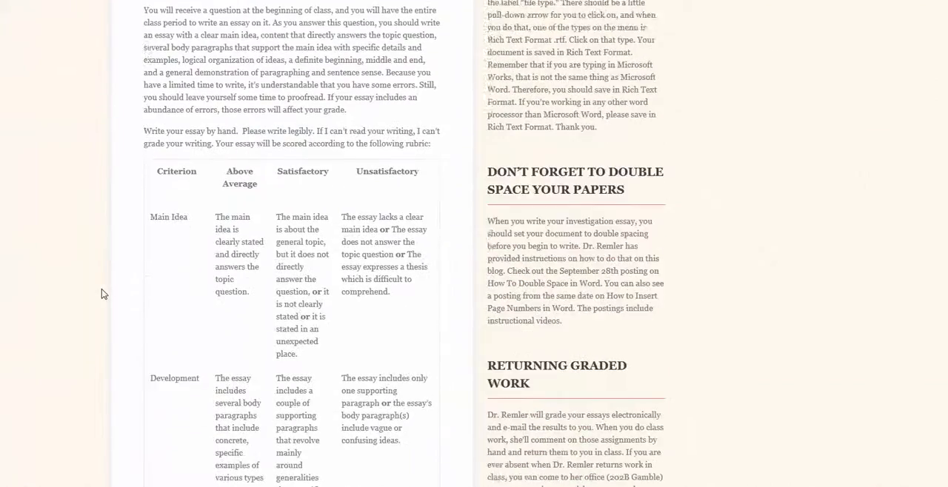
pyautogui.scroll(-3)
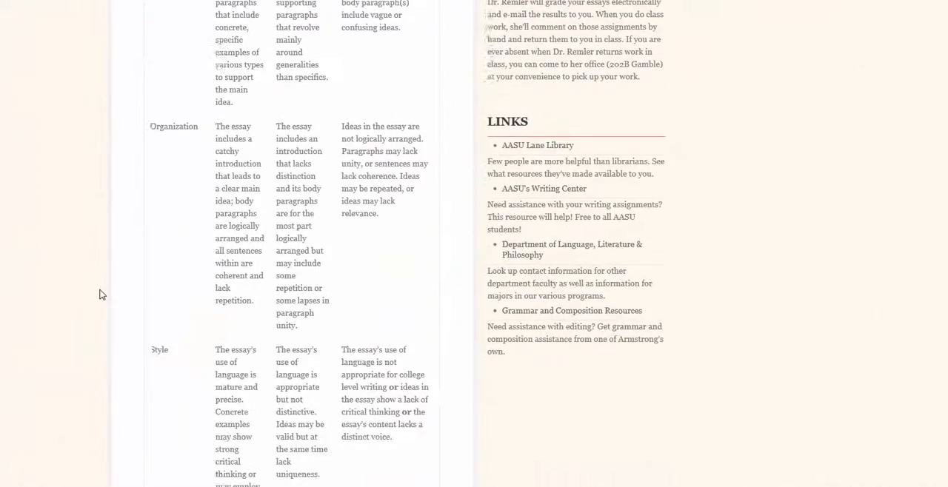
pyautogui.scroll(-3)
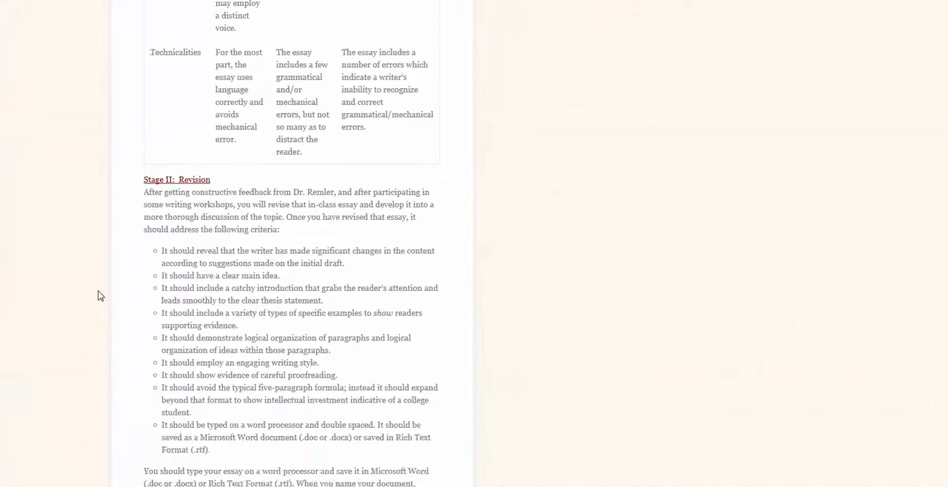
pyautogui.scroll(-3)
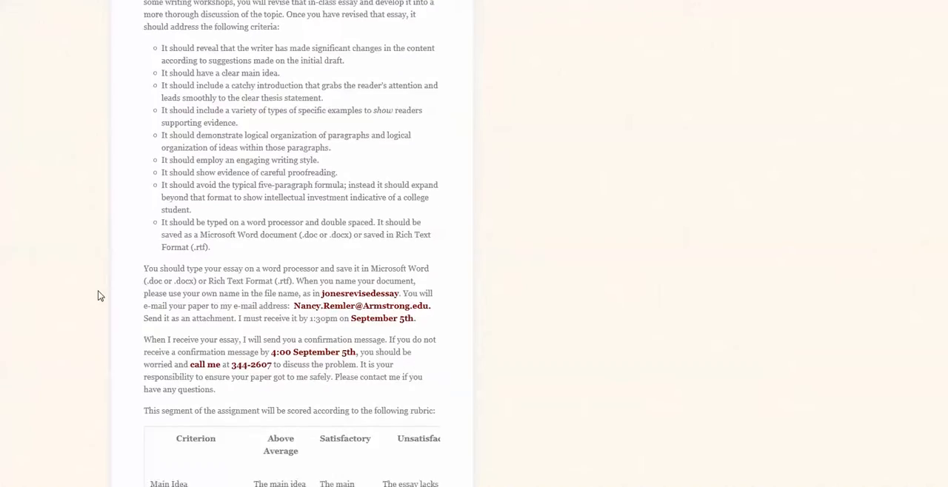
pyautogui.scroll(-3)
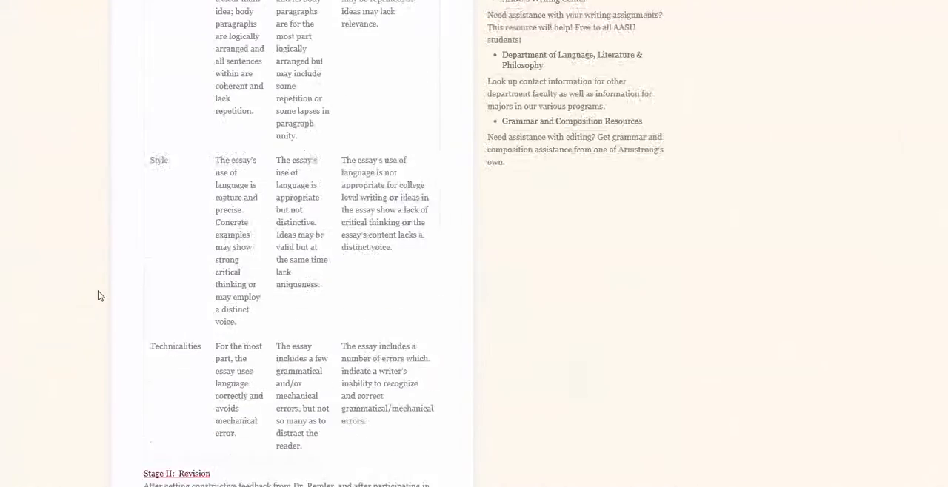
# Return to the top of the Writing Assignments page.
pyautogui.scroll(3)
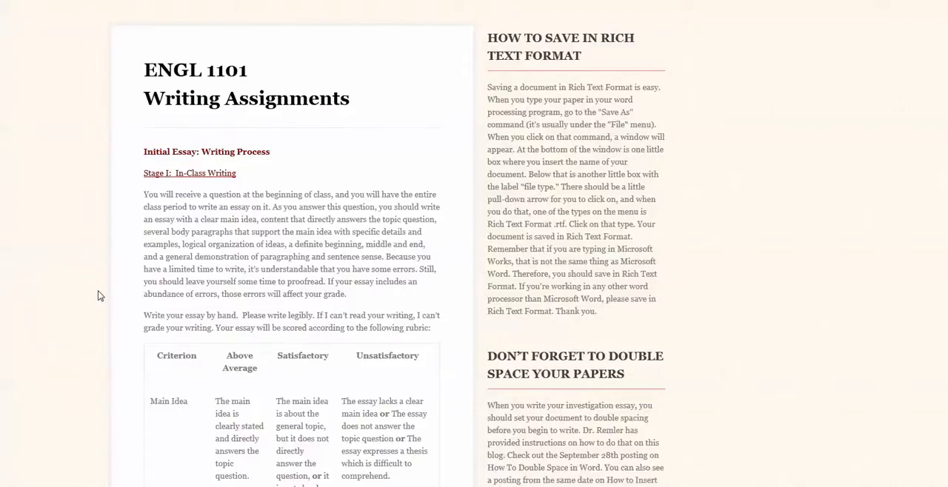
pyautogui.scroll(3)
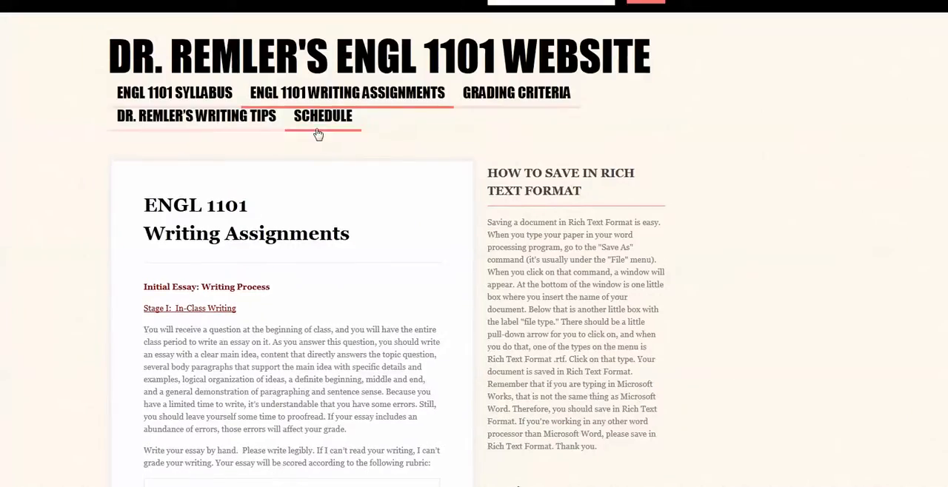
# View the Schedule page and scroll through its weekly dates.
pyautogui.click(323, 116)
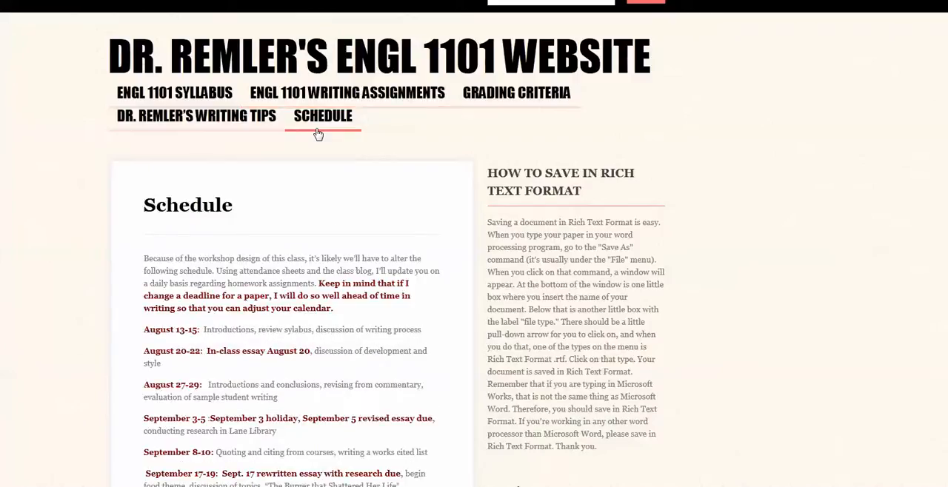
pyautogui.scroll(-3)
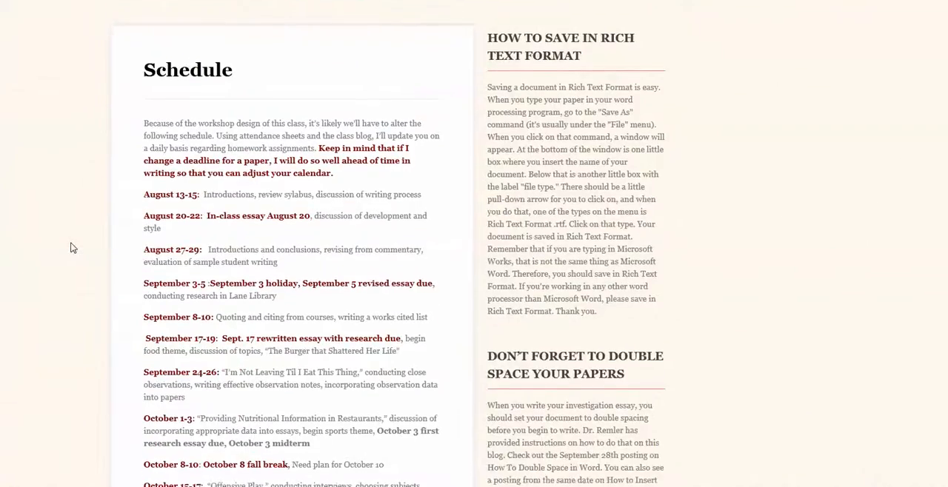
pyautogui.scroll(-3)
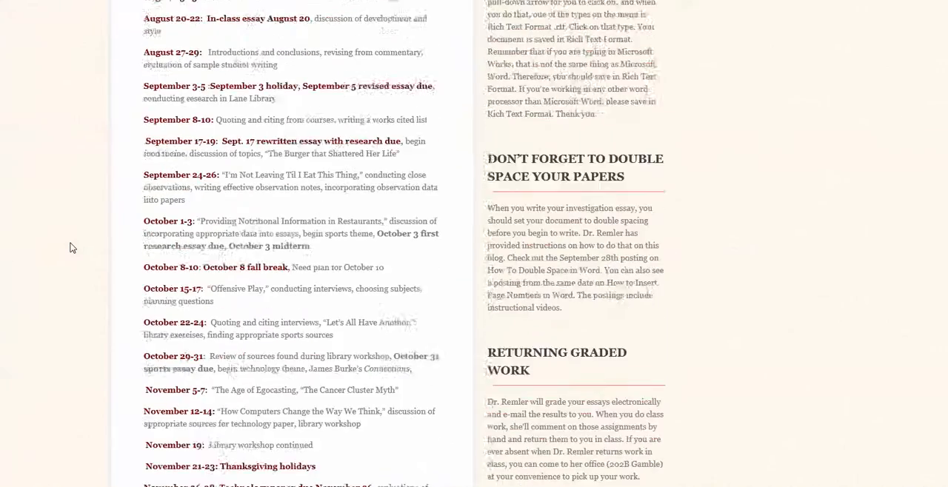
pyautogui.scroll(3)
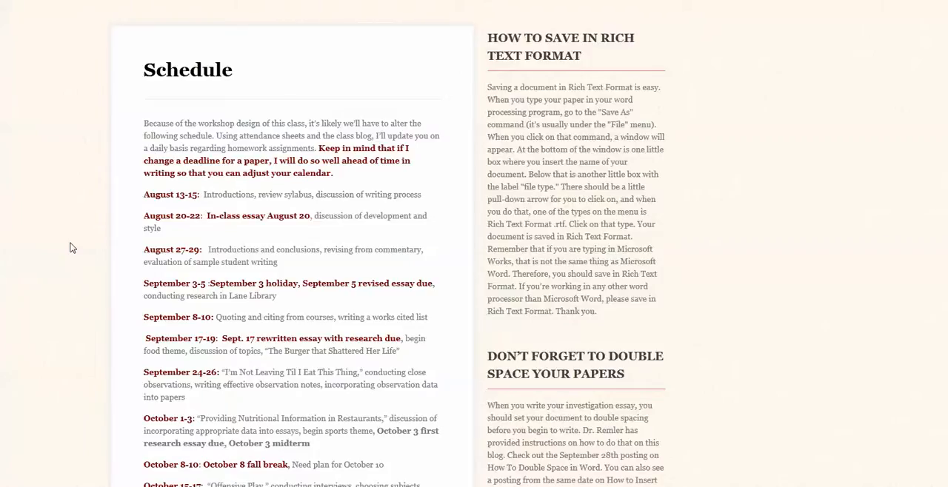
pyautogui.scroll(-3)
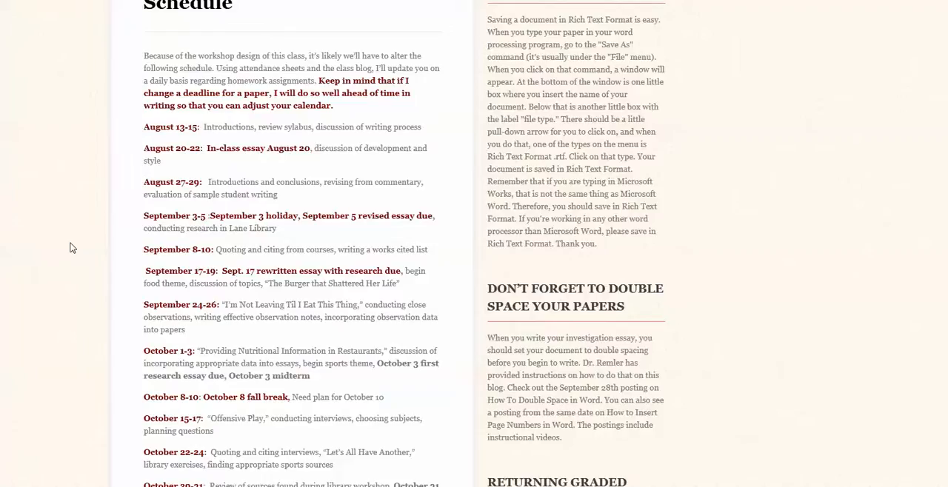
# Return to the top and switch to Dr. Remler's Writing Tips page.
pyautogui.scroll(3)
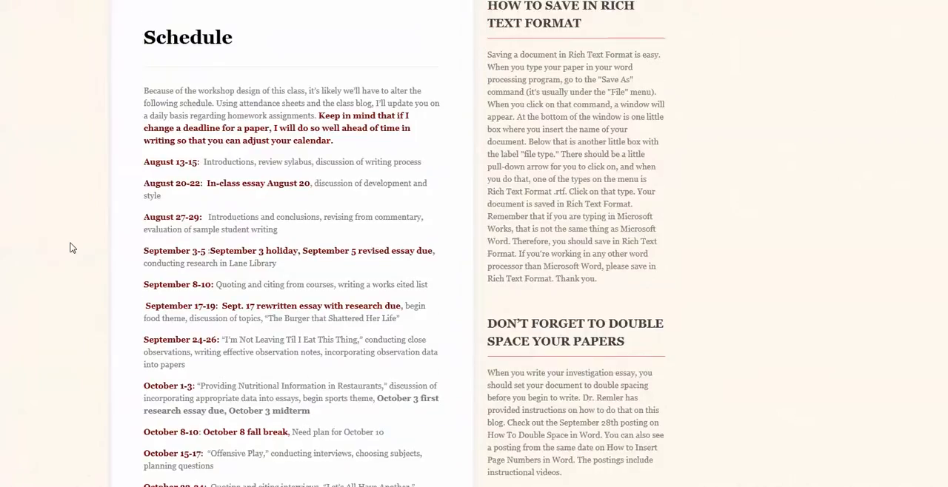
pyautogui.scroll(3)
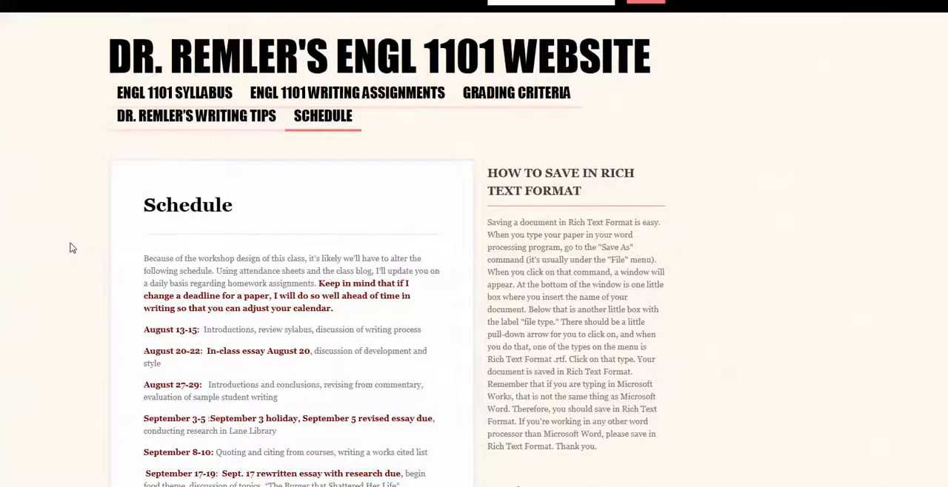
pyautogui.moveTo(80, 226)
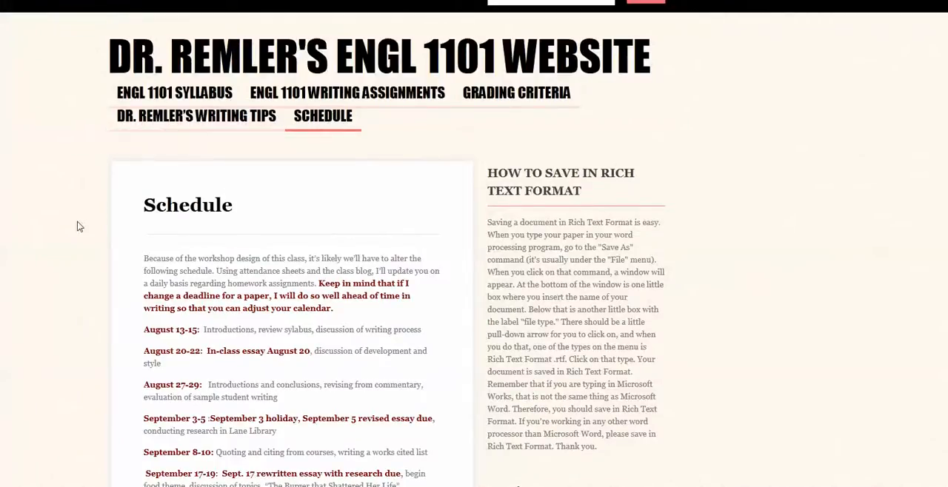
pyautogui.click(196, 116)
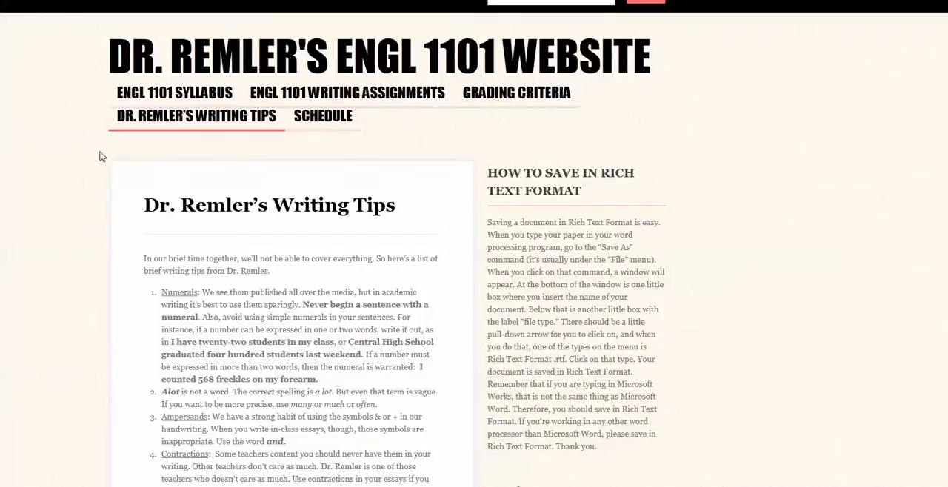
pyautogui.moveTo(123, 240)
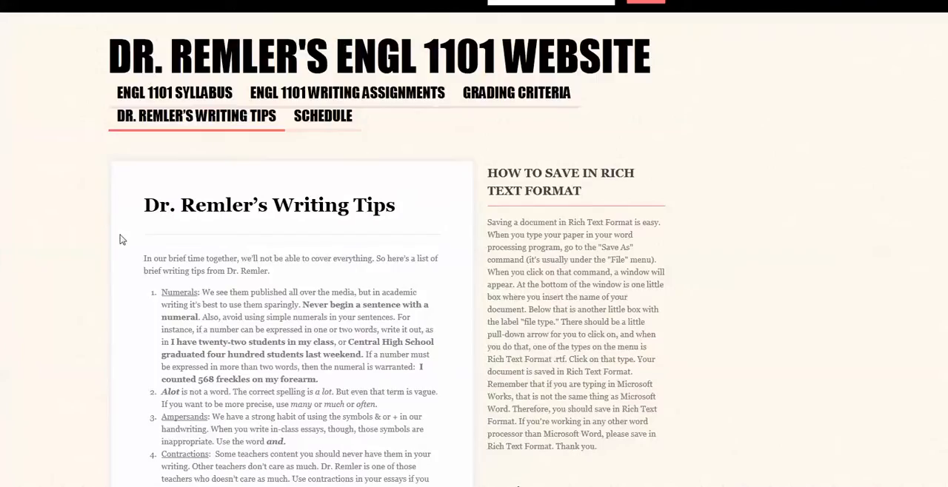